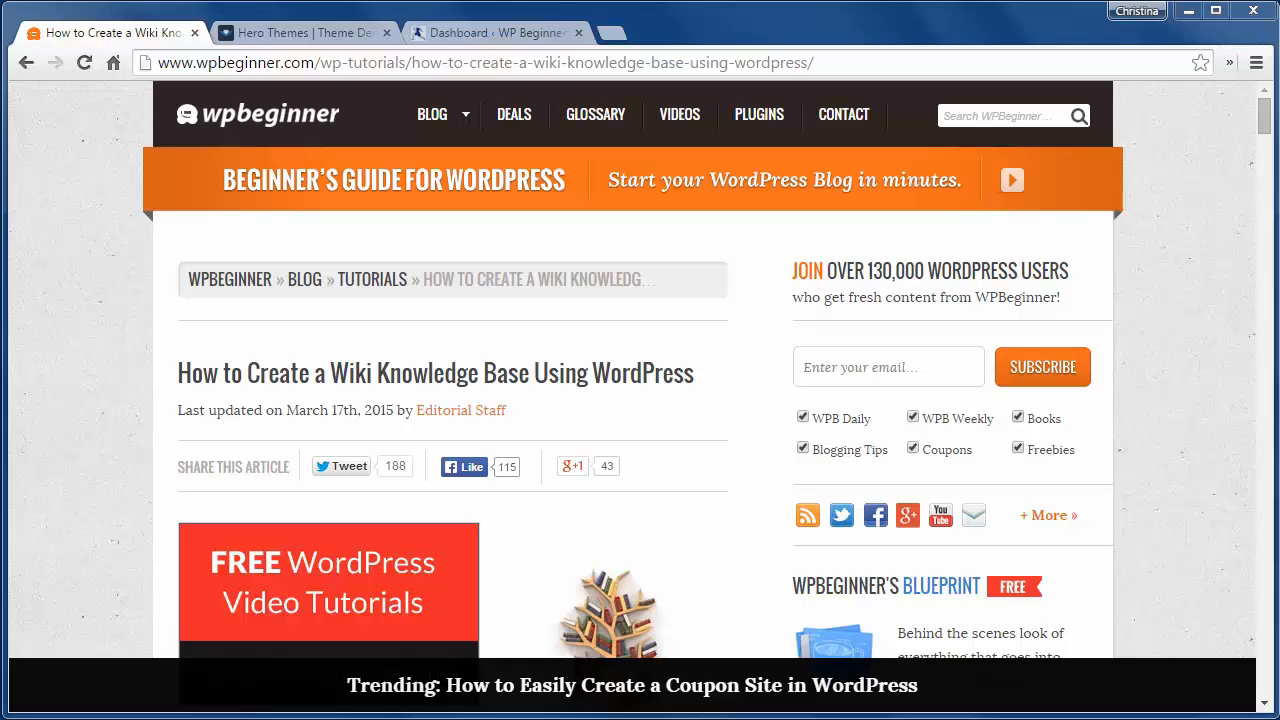
mouse_move(112, 306)
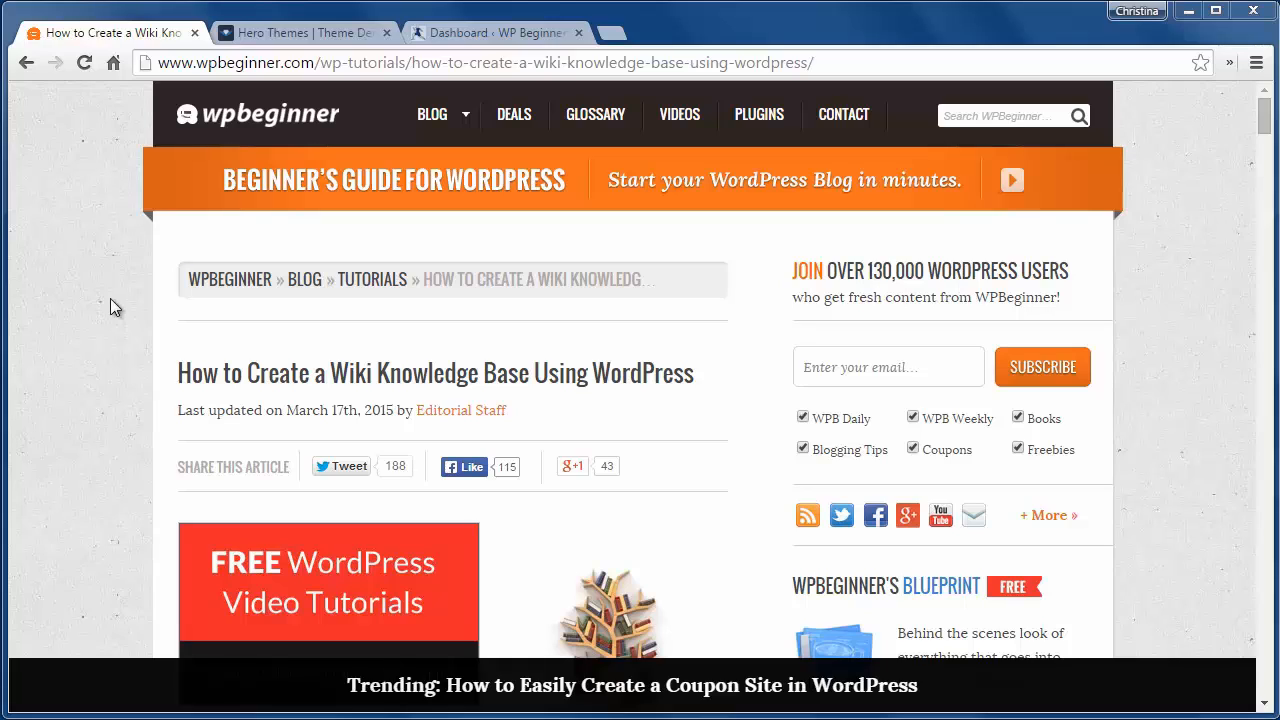
- Browse the KnowHow demo homepage down through Article Categories, popular and latest articles
left_click(300, 32)
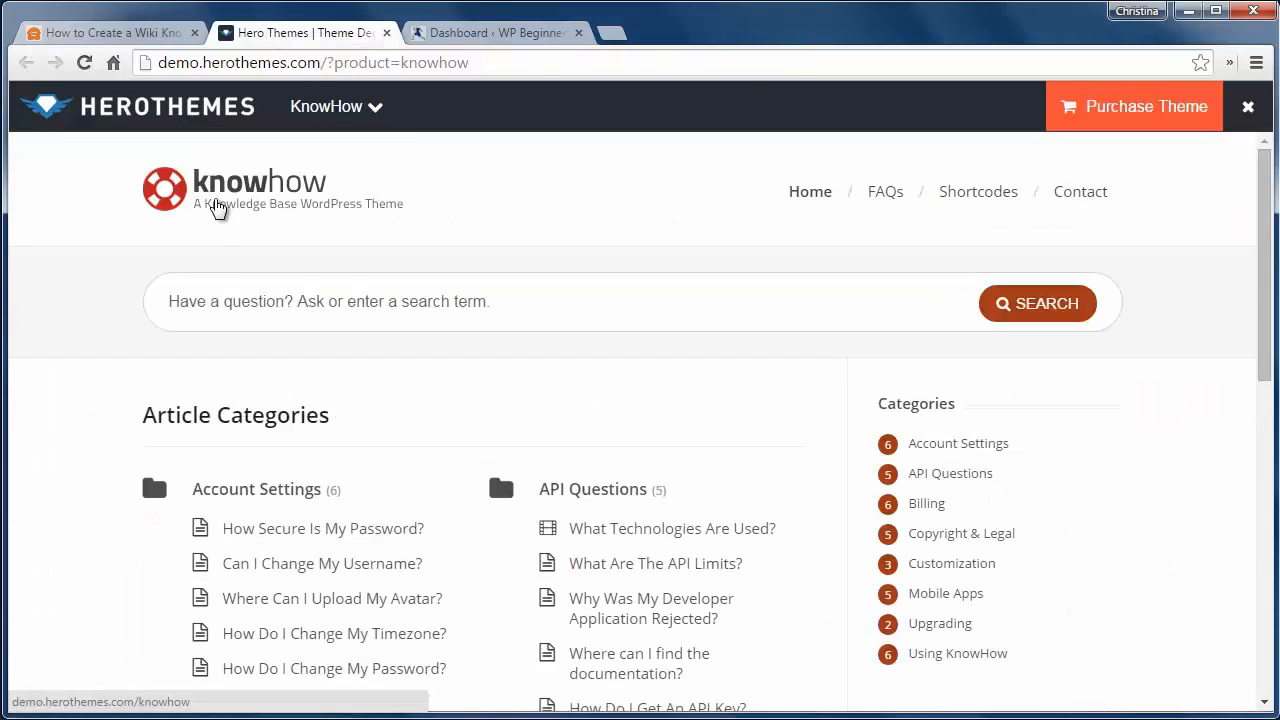
mouse_move(152, 380)
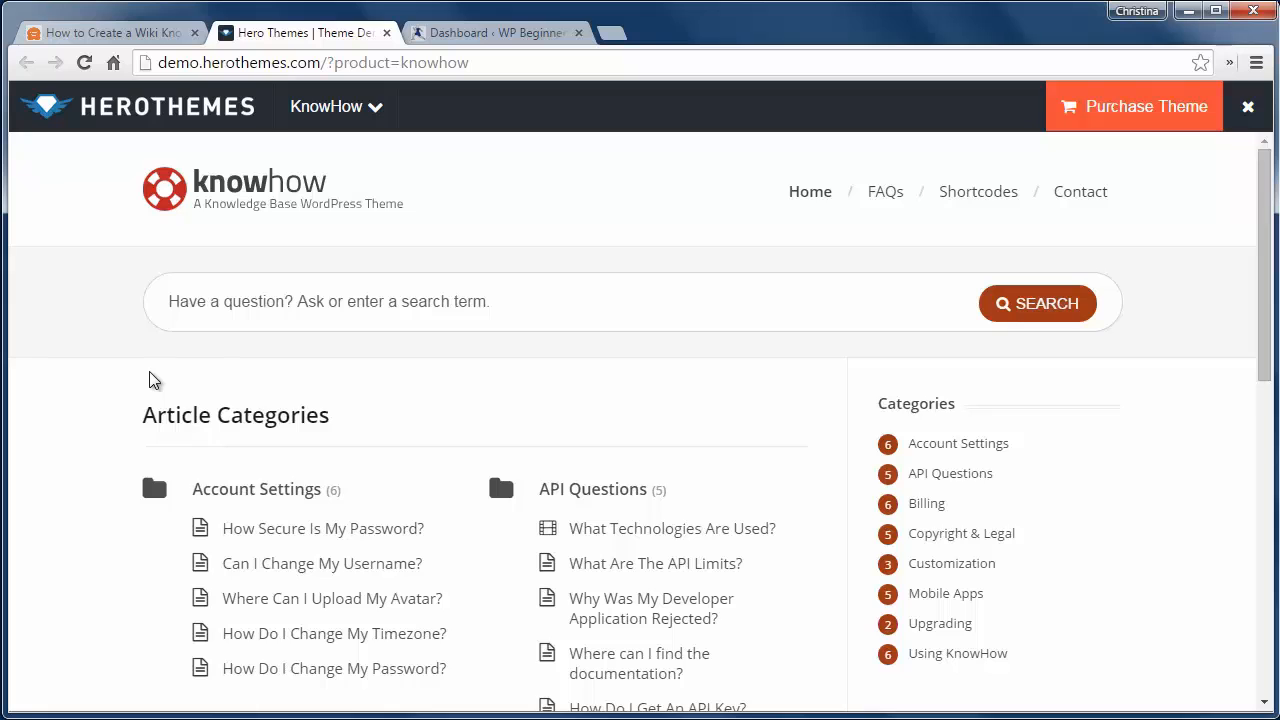
scroll("down", 3)
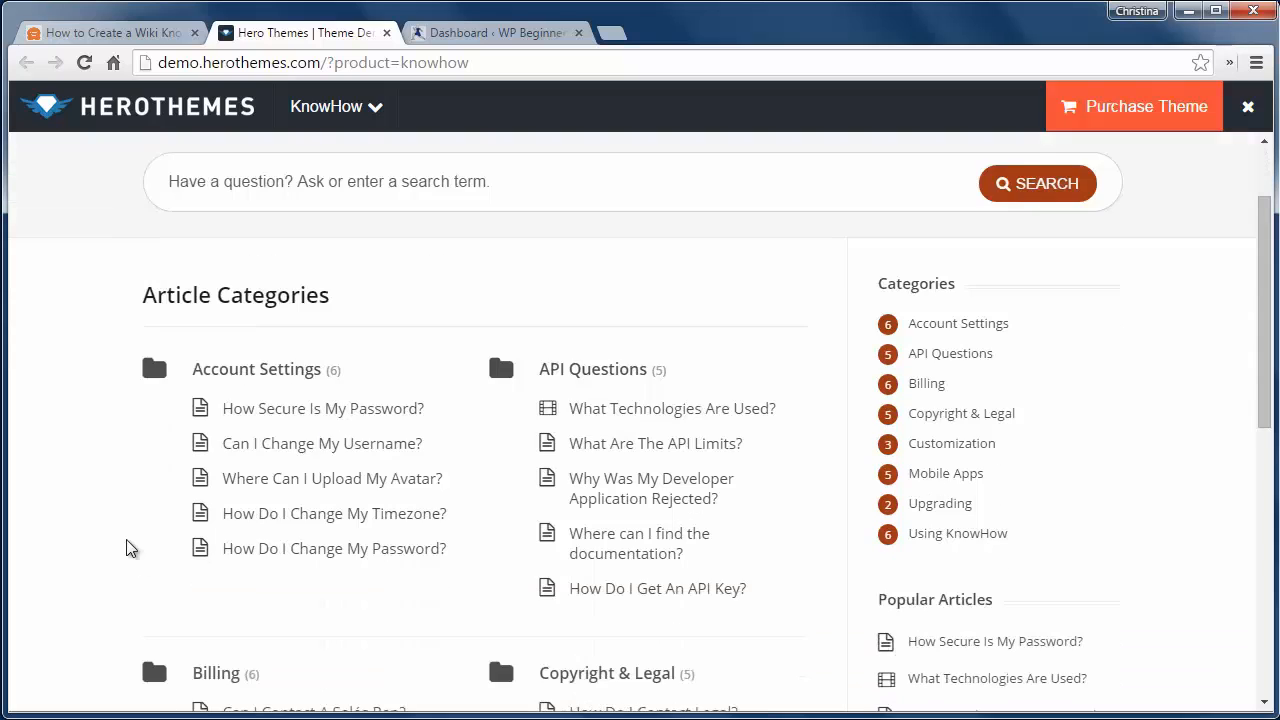
scroll("down", 3)
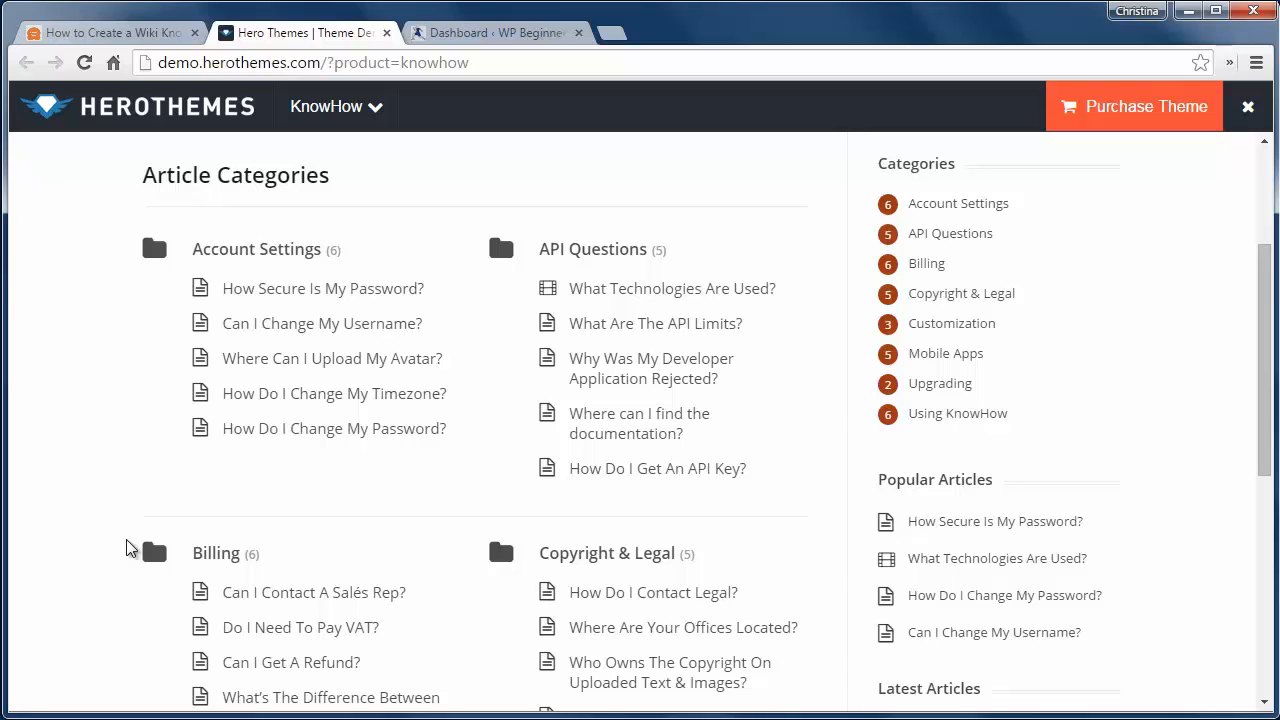
scroll("down", 3)
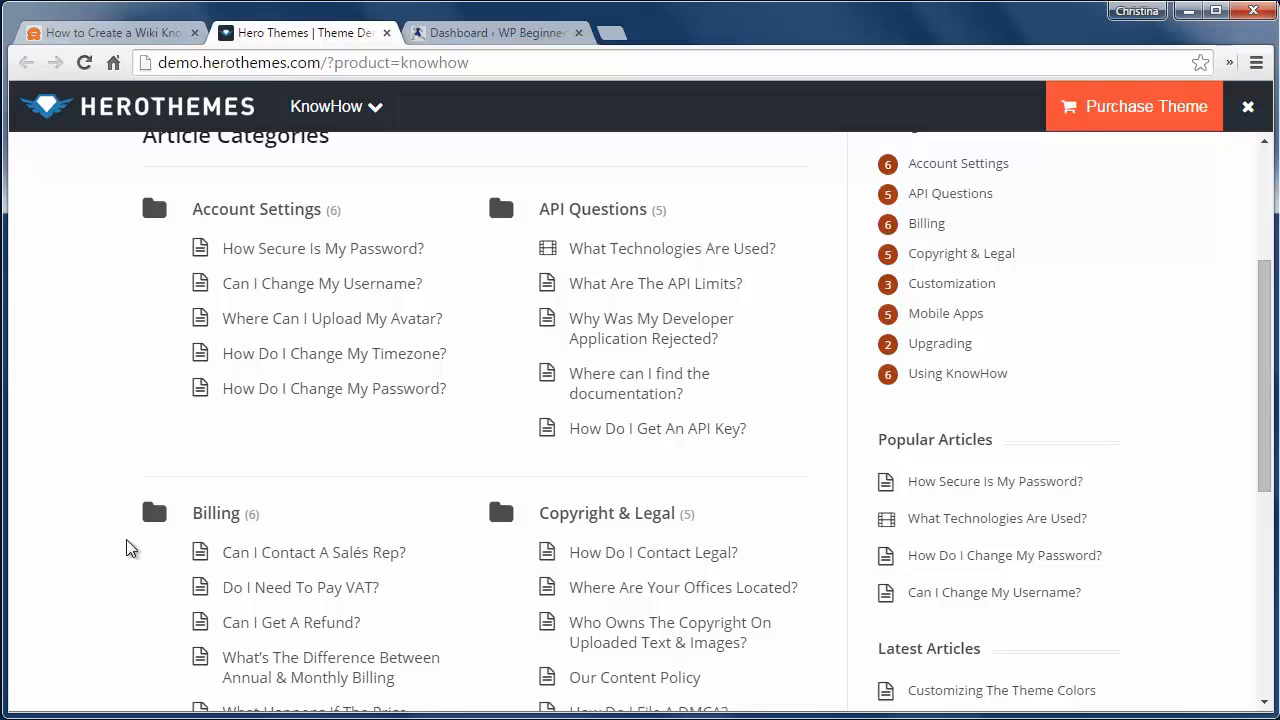
mouse_move(130, 464)
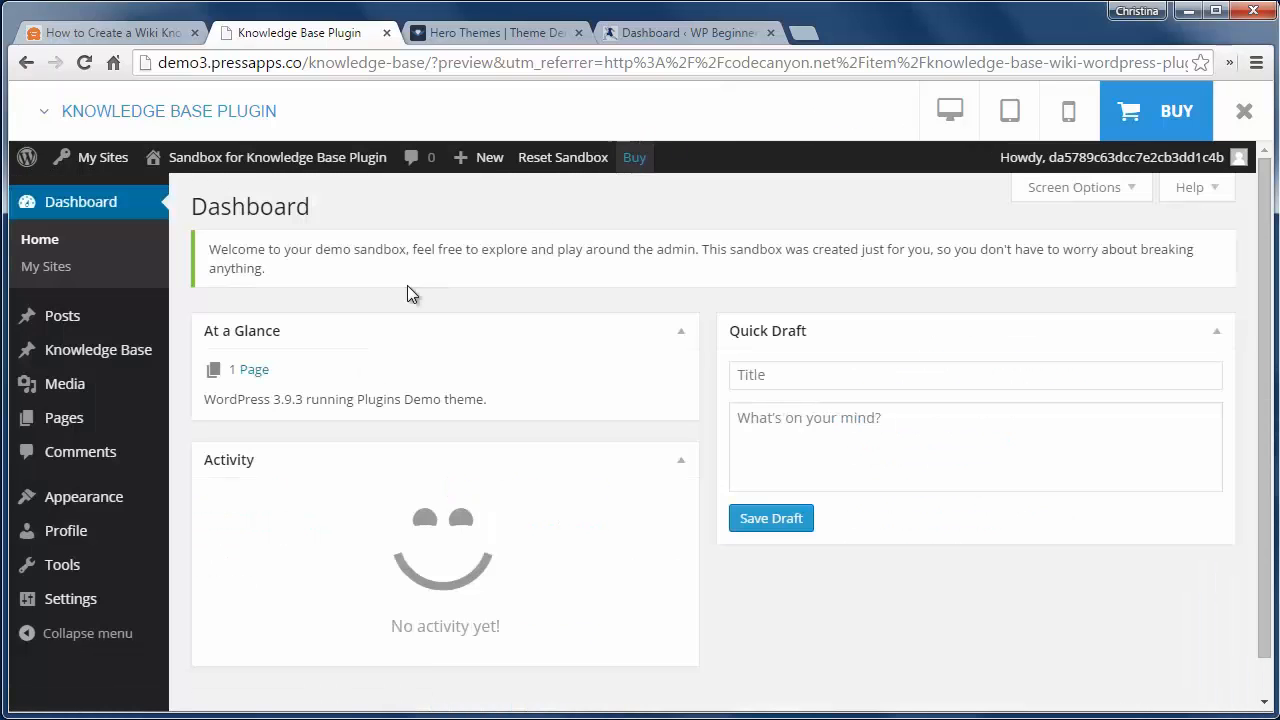
- Enter the Knowledge Base admin section of the PressApps plugin demo dashboard
left_click(98, 348)
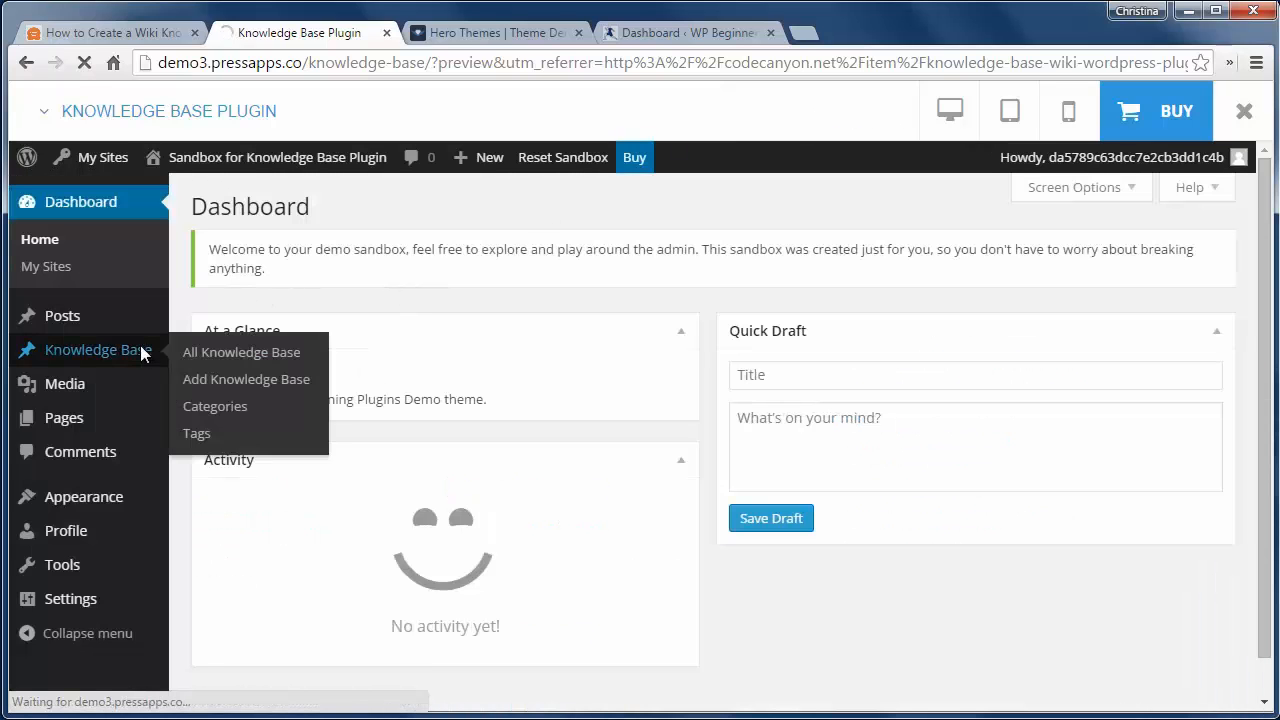
left_click(242, 352)
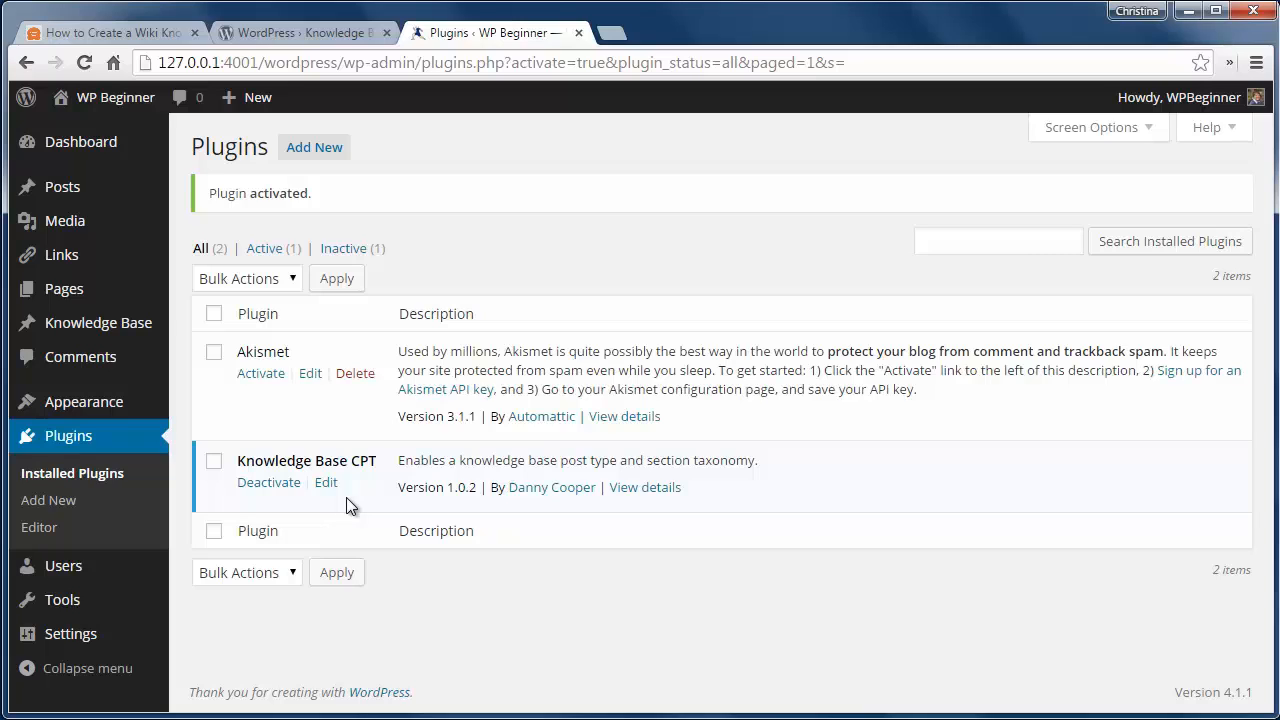
mouse_move(210, 348)
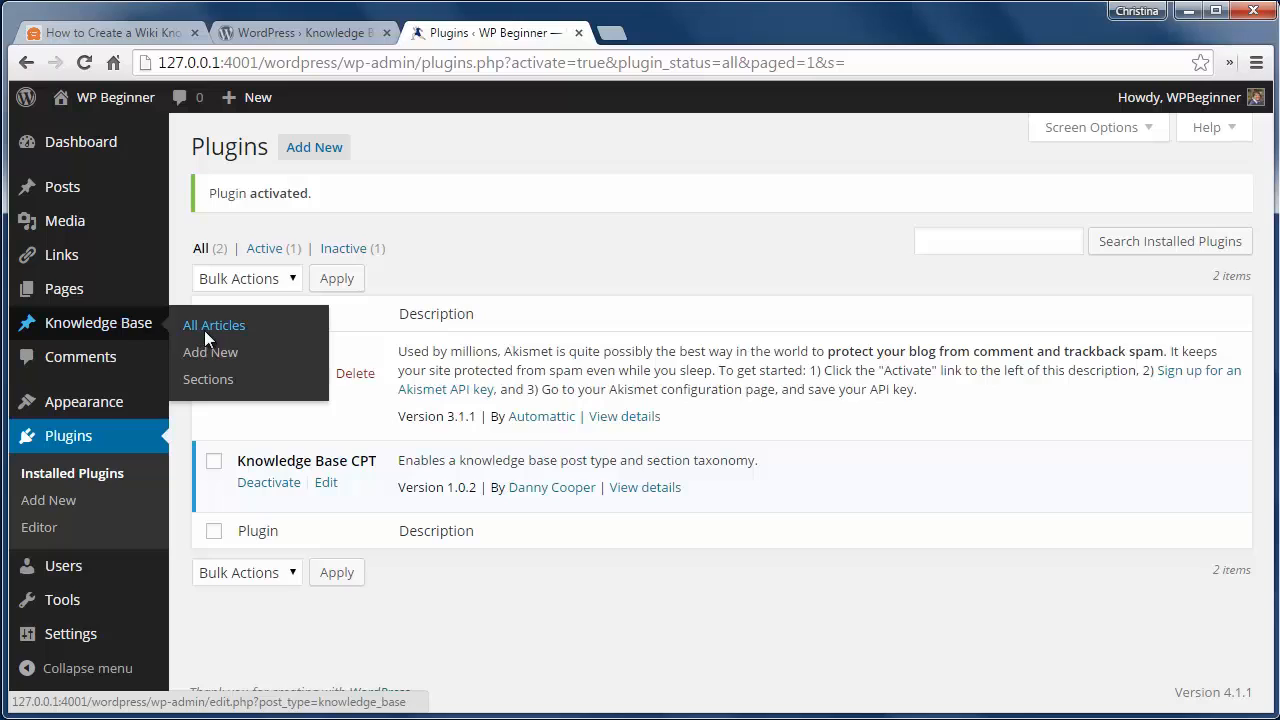
- Review the three published articles under Knowledge Base > All Articles, then return to the WPBeginner tutorial
left_click(214, 324)
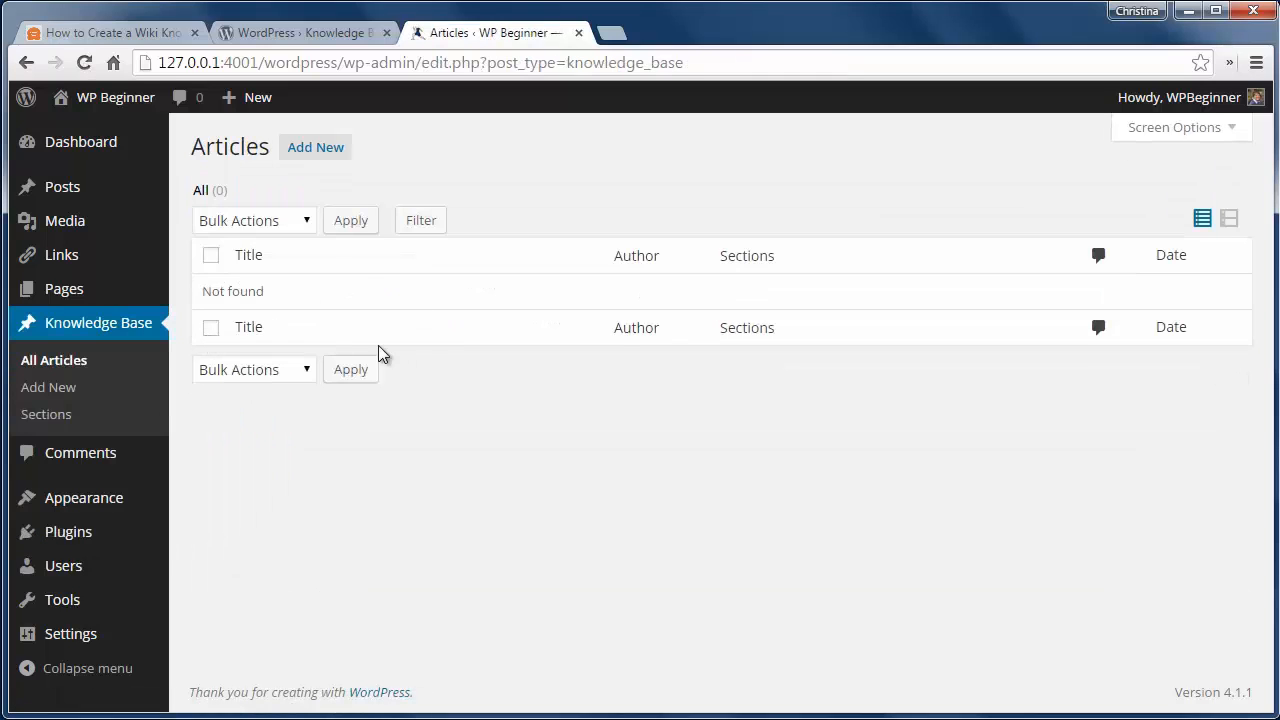
mouse_move(368, 304)
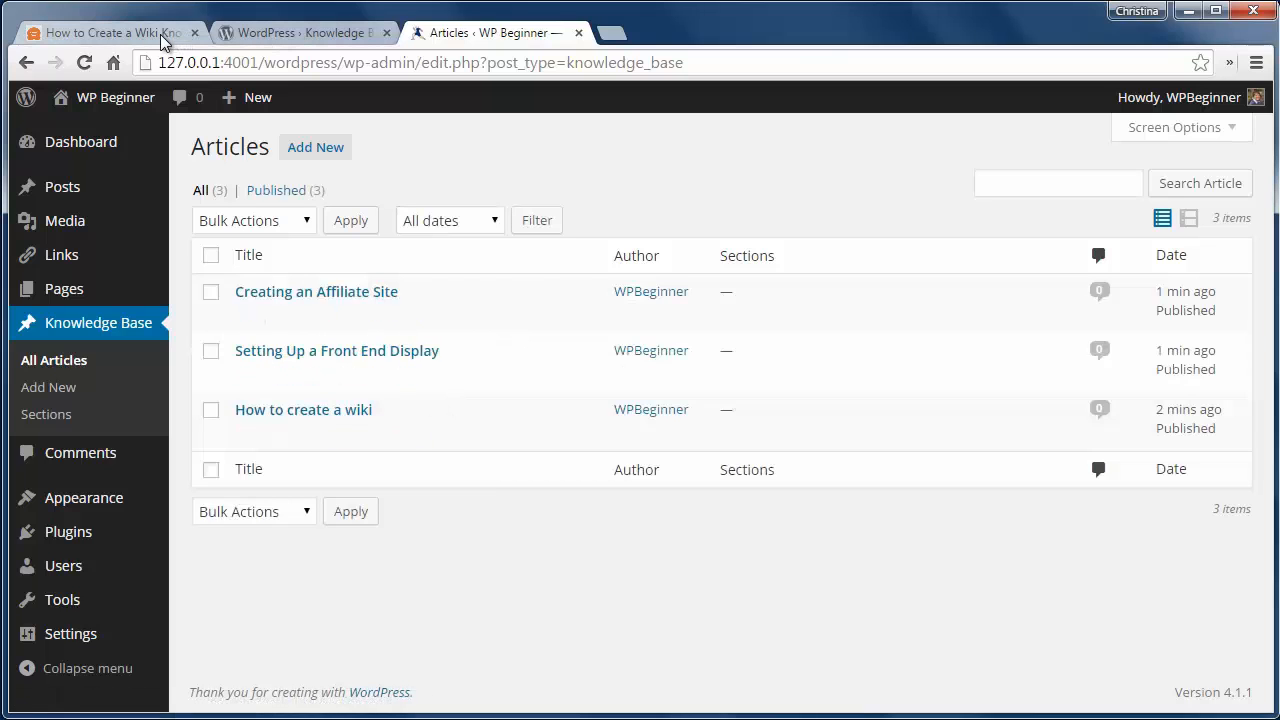
left_click(110, 32)
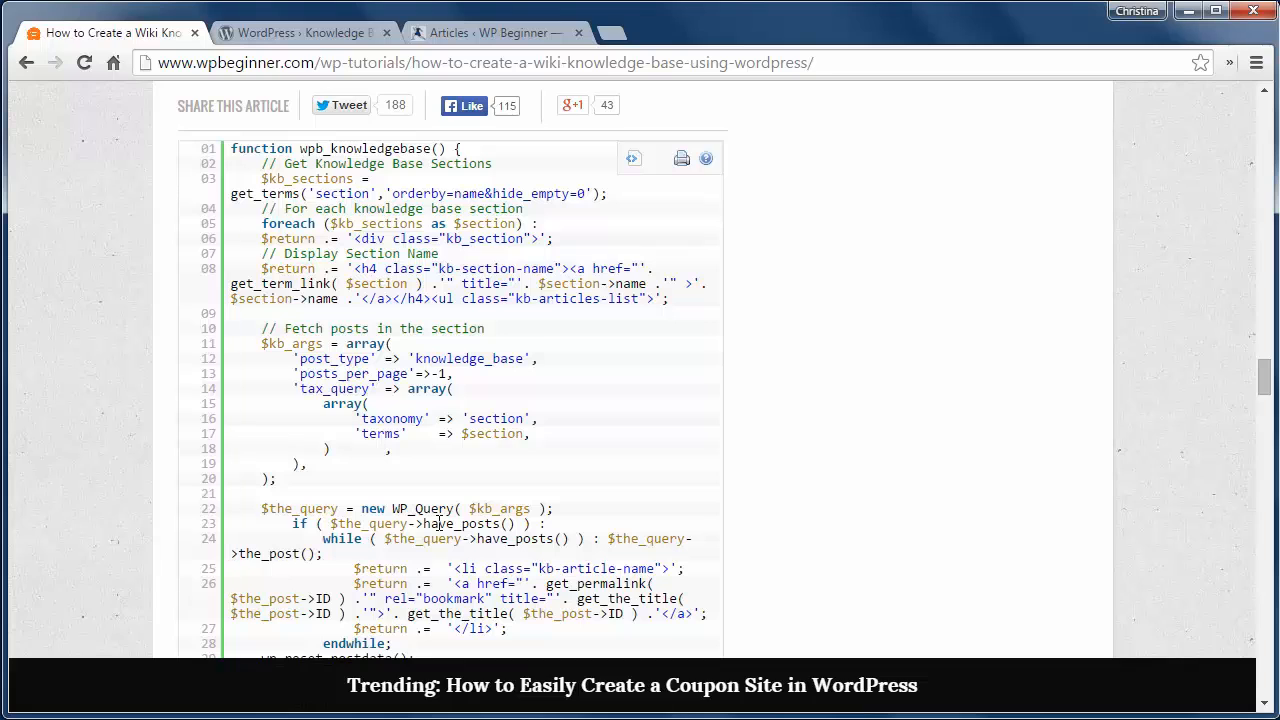
- Publish the Wiki page draft with the knowledgebase shortcode and view its three Technical articles
left_click(490, 32)
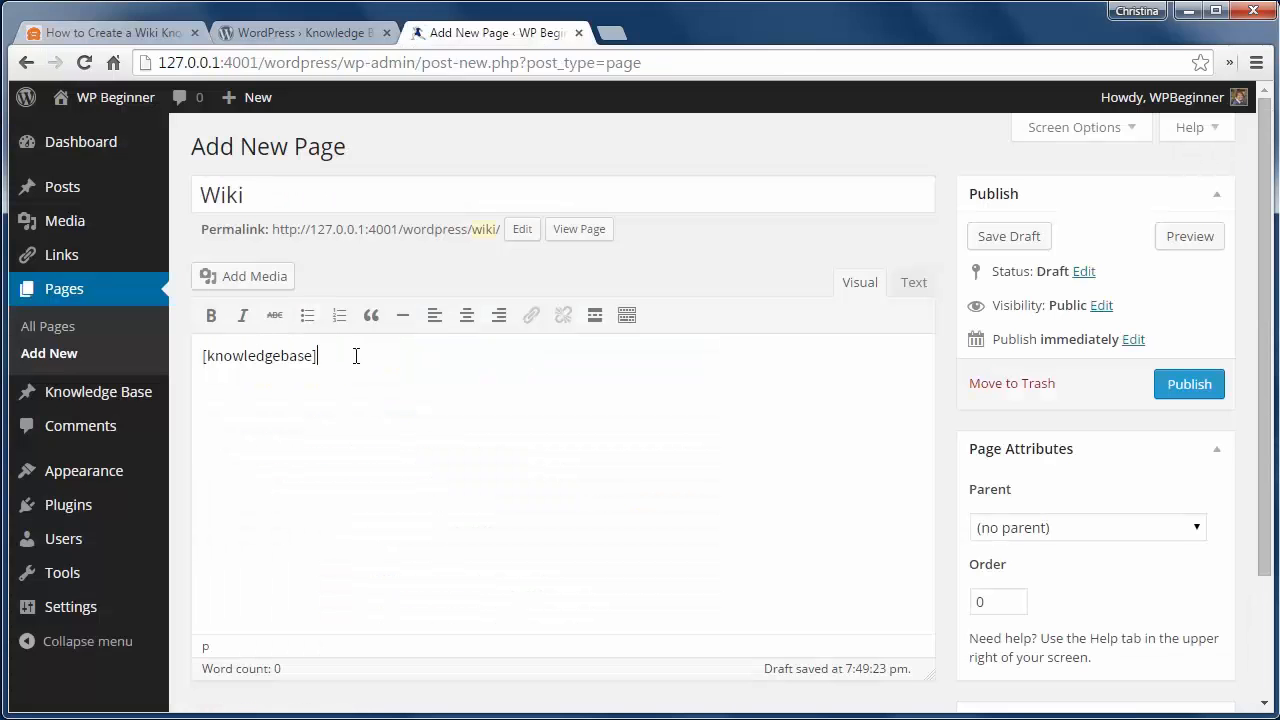
left_click(1188, 384)
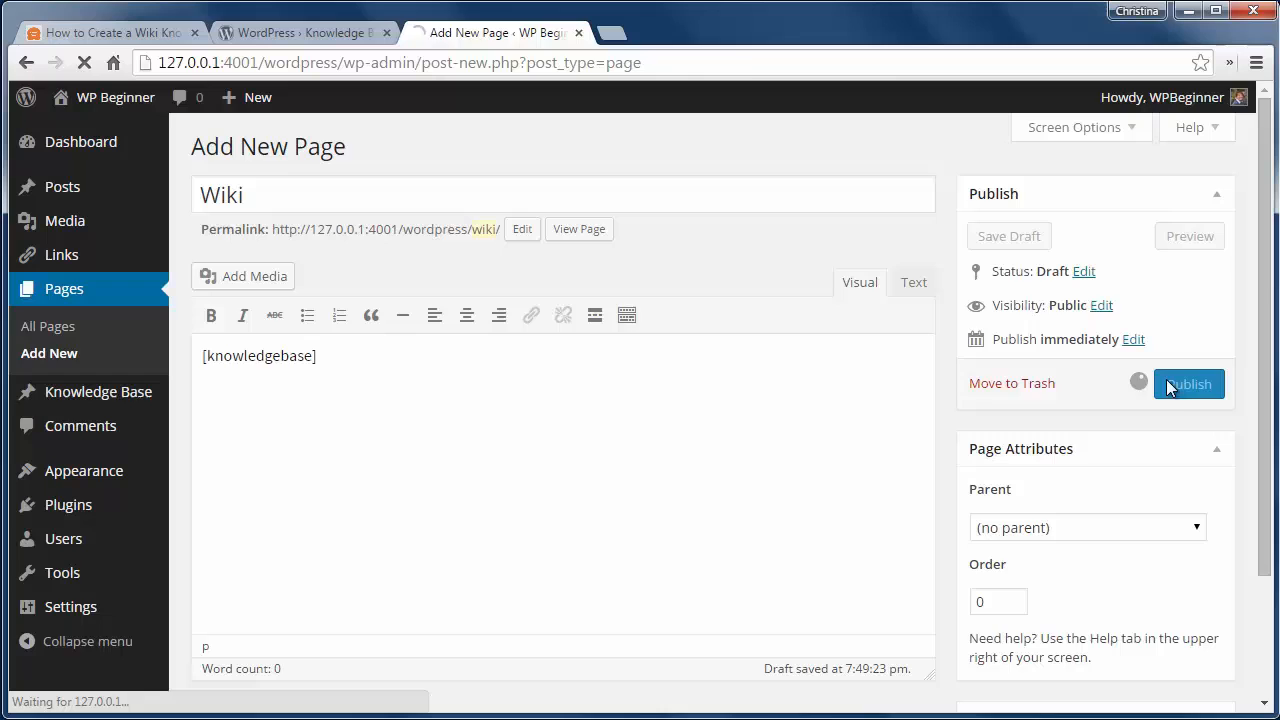
left_click(1188, 384)
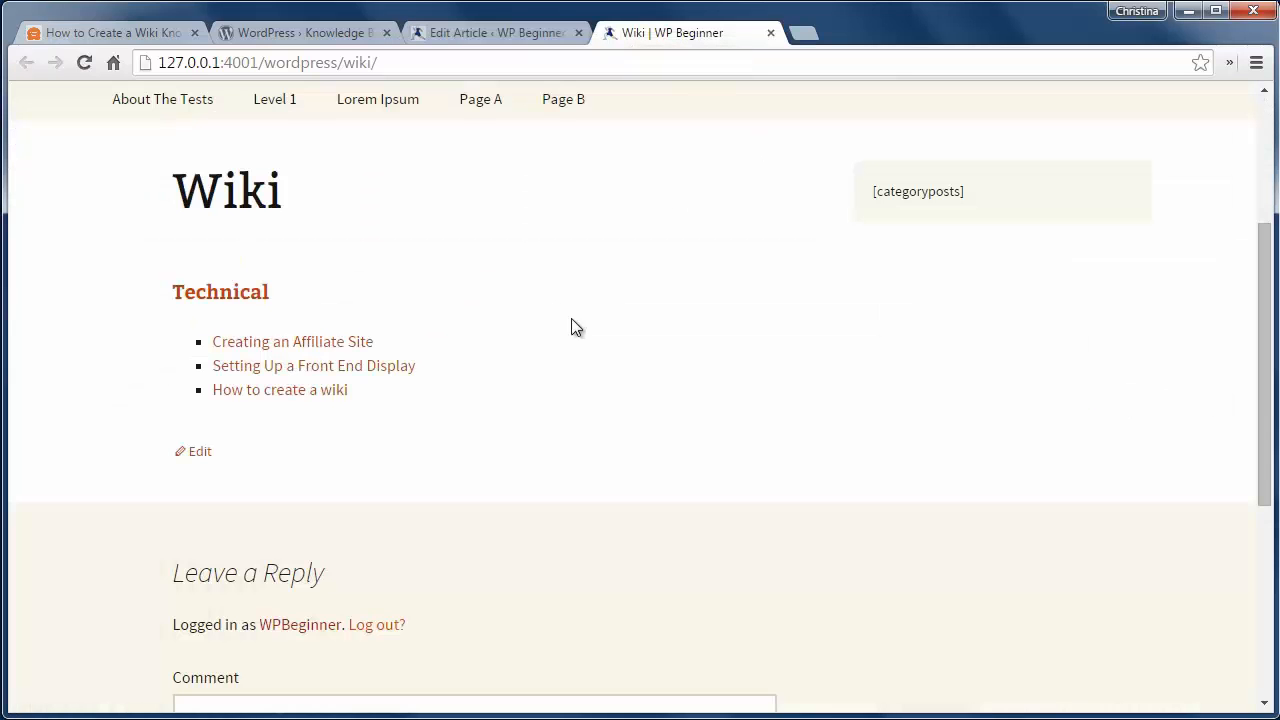
mouse_move(484, 414)
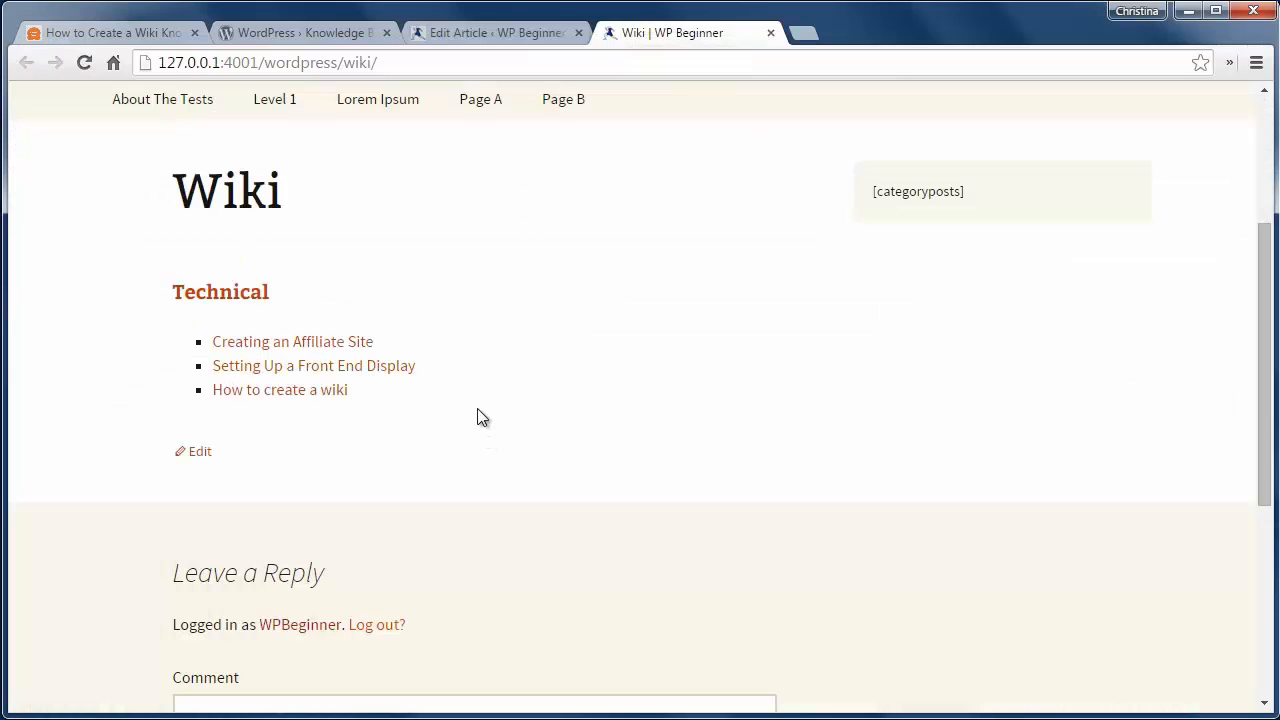
- Bring up the tutorial's style.css CSS code block for the knowledge base list
left_click(110, 32)
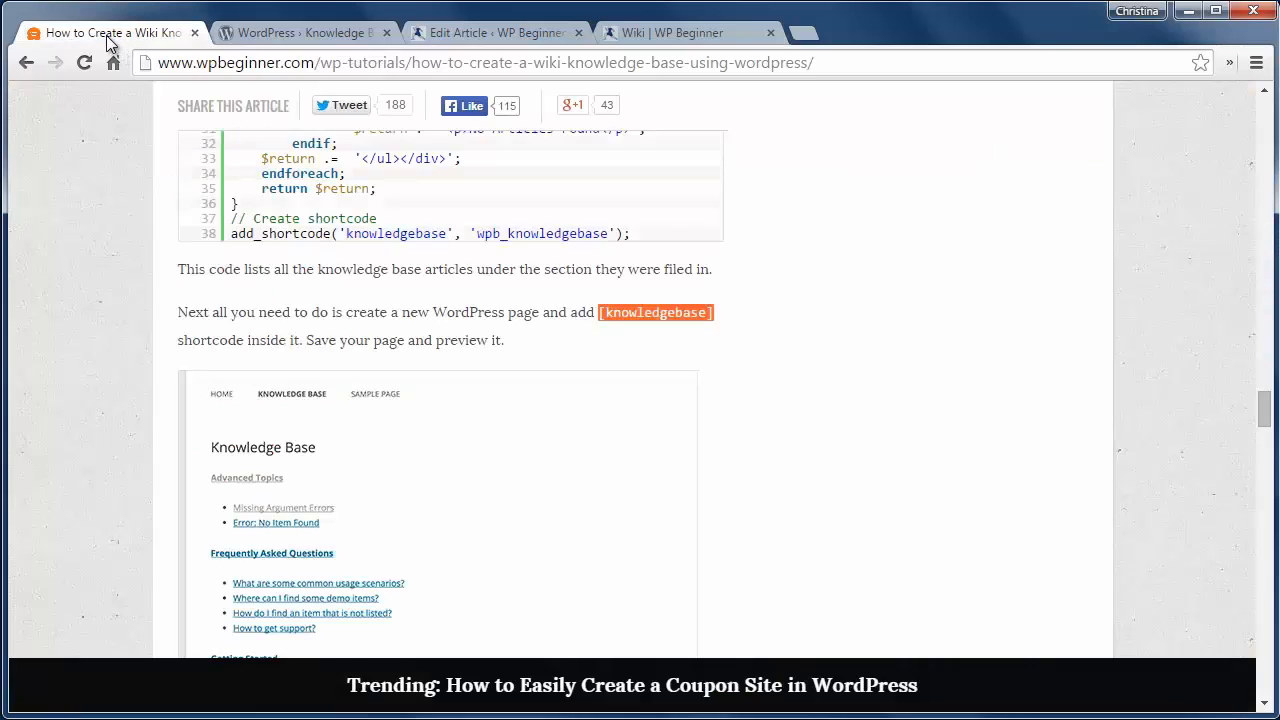
scroll("down", 3)
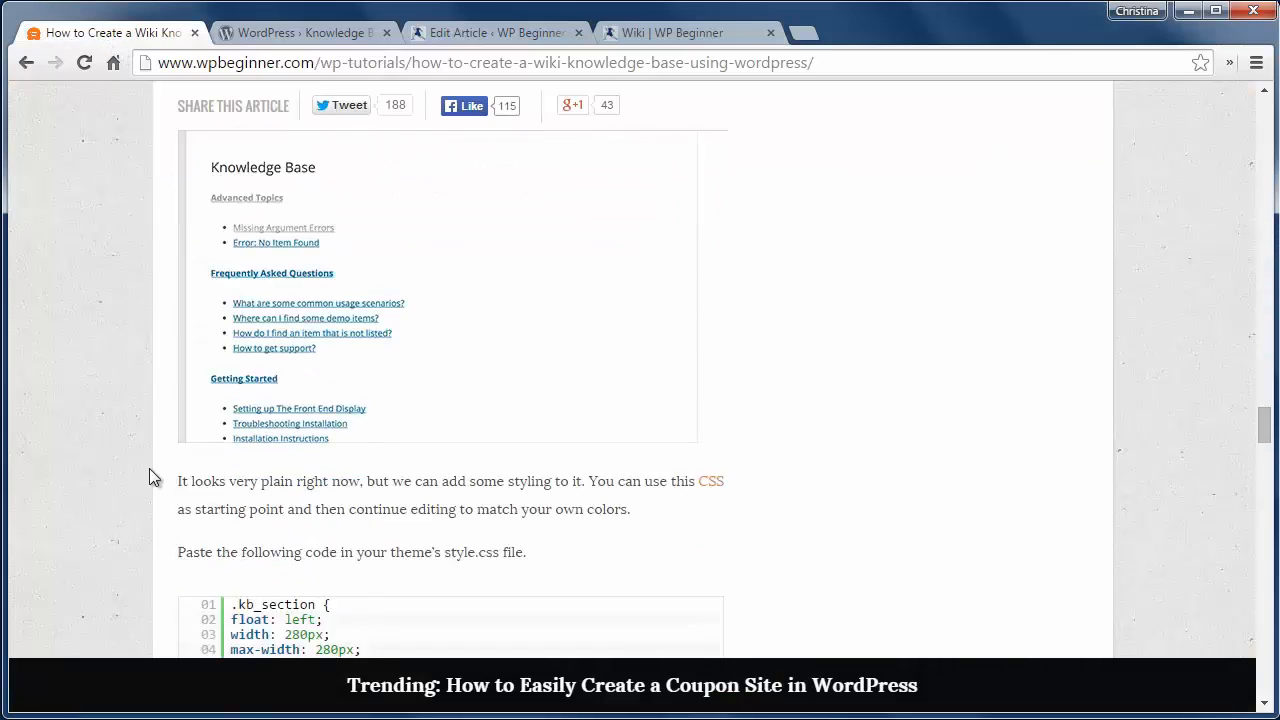
scroll("down", 3)
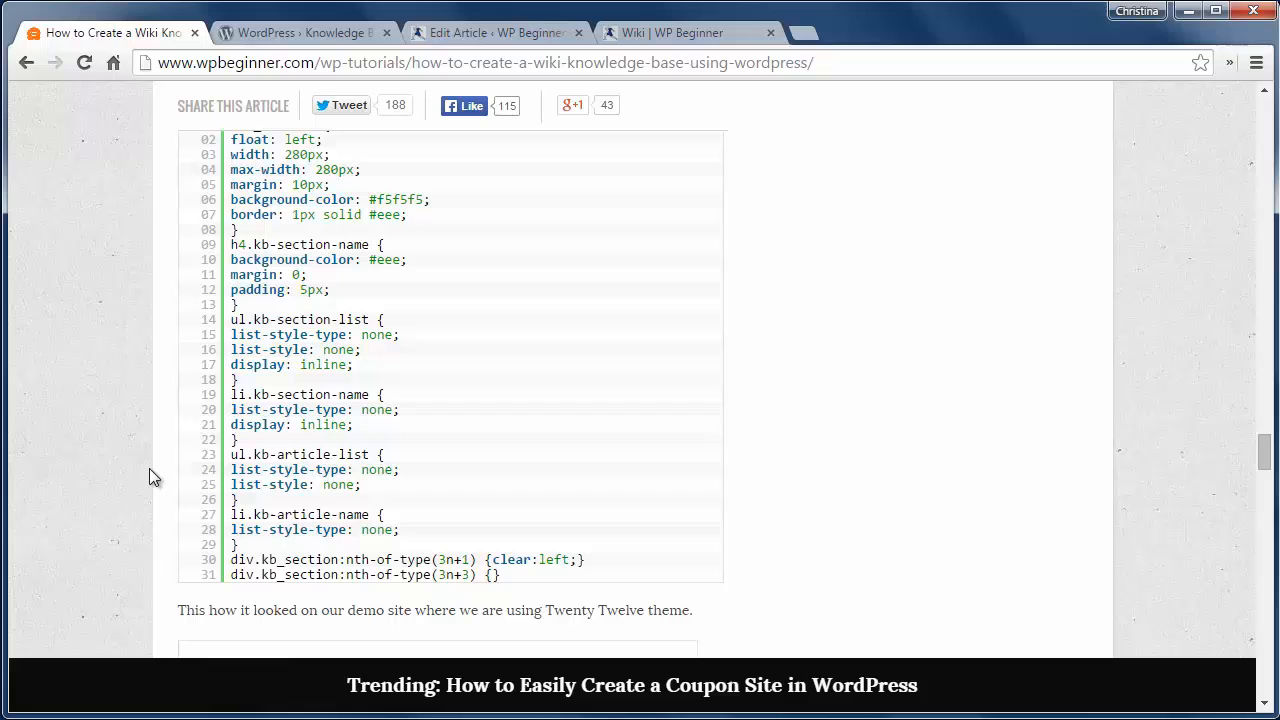